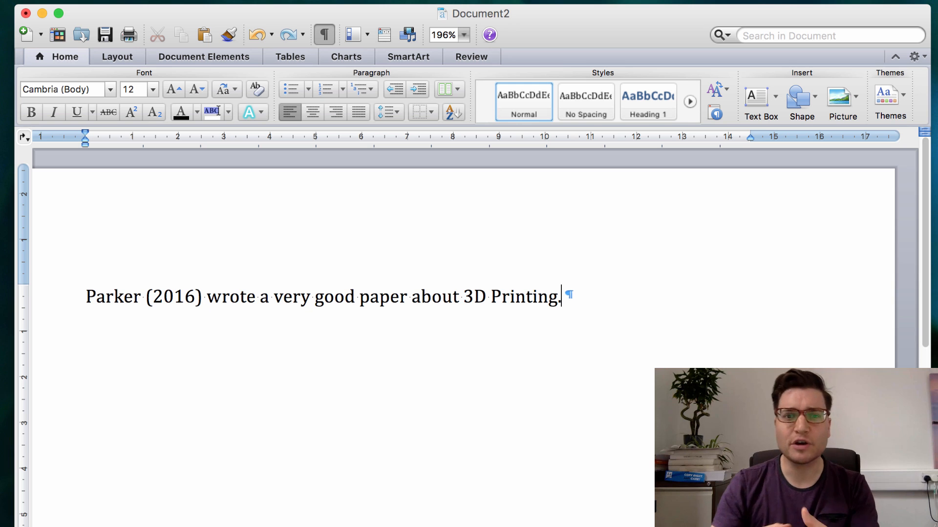
mouse_move(458, 362)
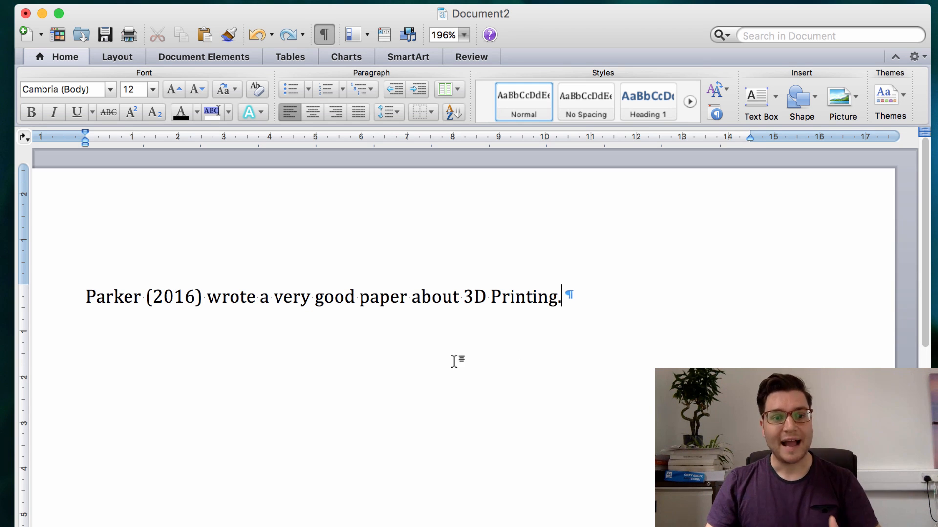
- Select the typed 'Parker (2016)' at the start of the sentence
drag(86, 296, 205, 296)
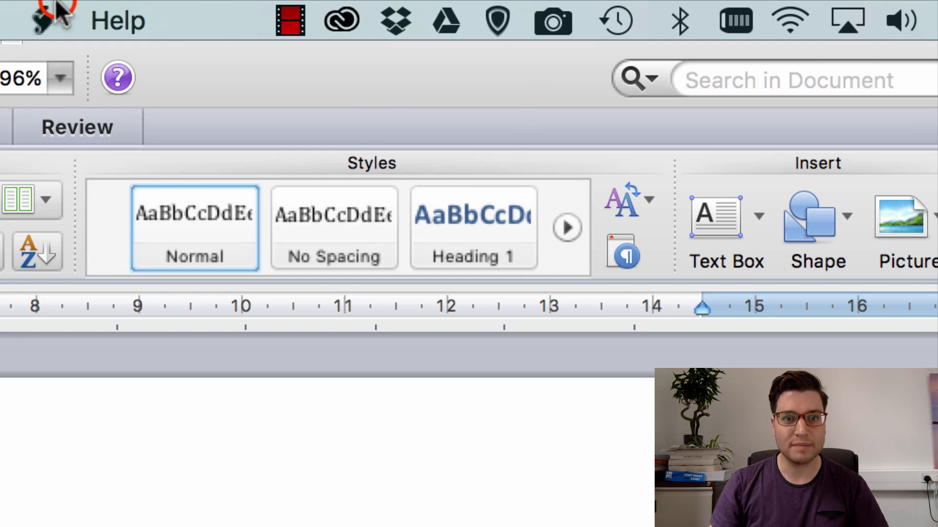
- Insert the Parker 2016 Mendeley citation, reading (Parker, 2016), over the selected text
click(40, 20)
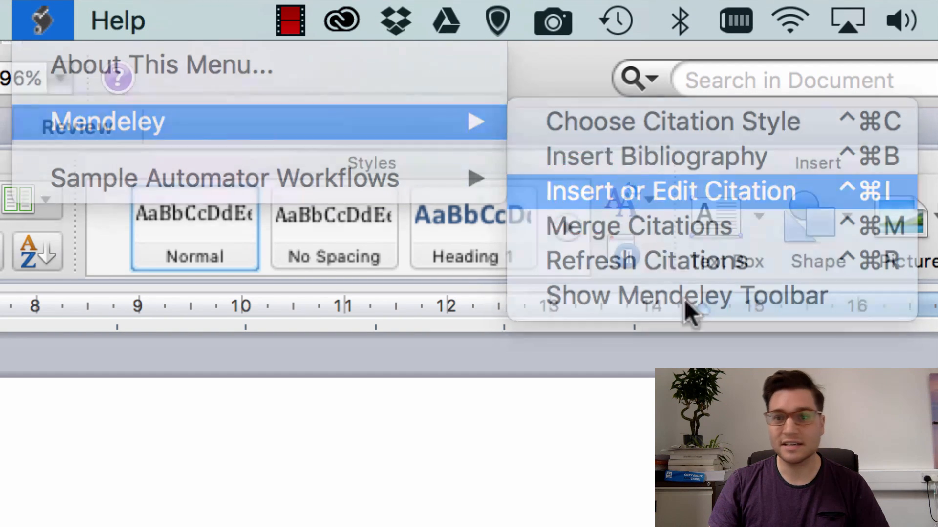
click(669, 191)
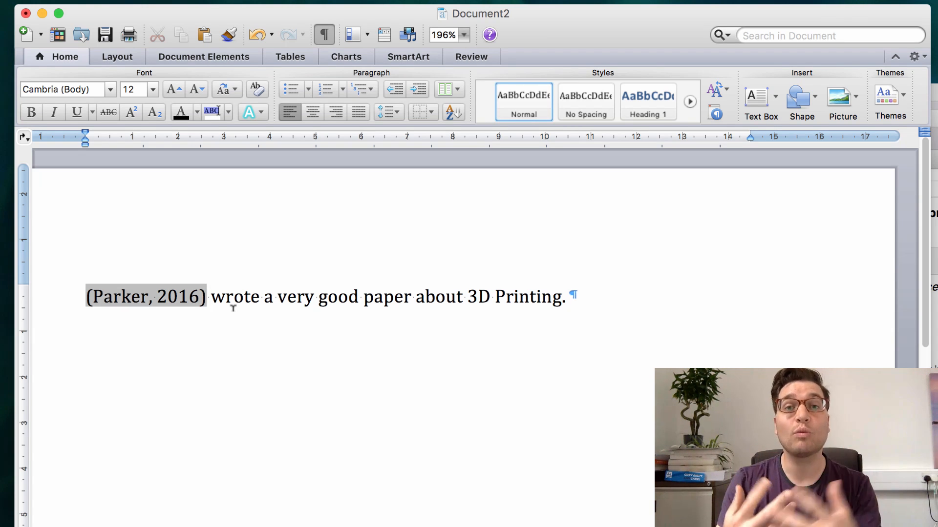
- Open the Mendeley Citation Editor on the (Parker, 2016) citation
click(211, 296)
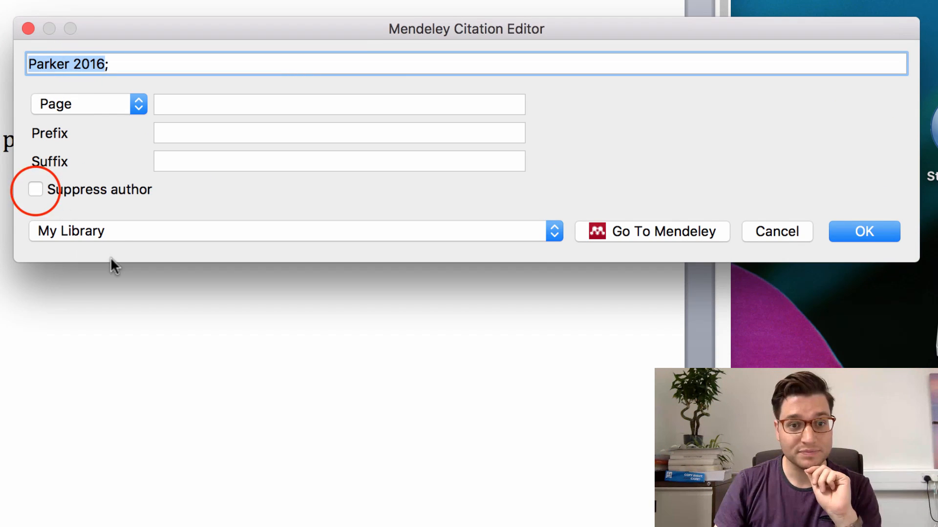
- Suppress the author so the citation reads just (2016)
click(34, 190)
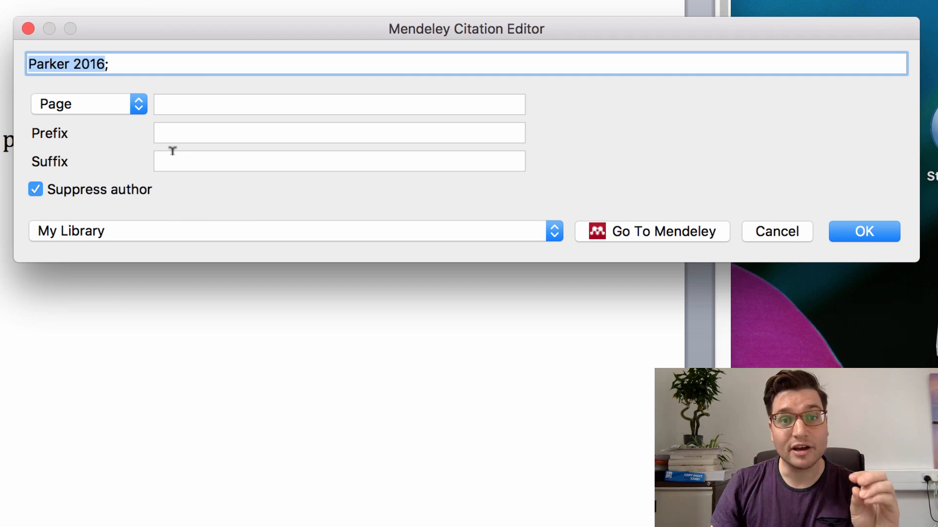
click(863, 231)
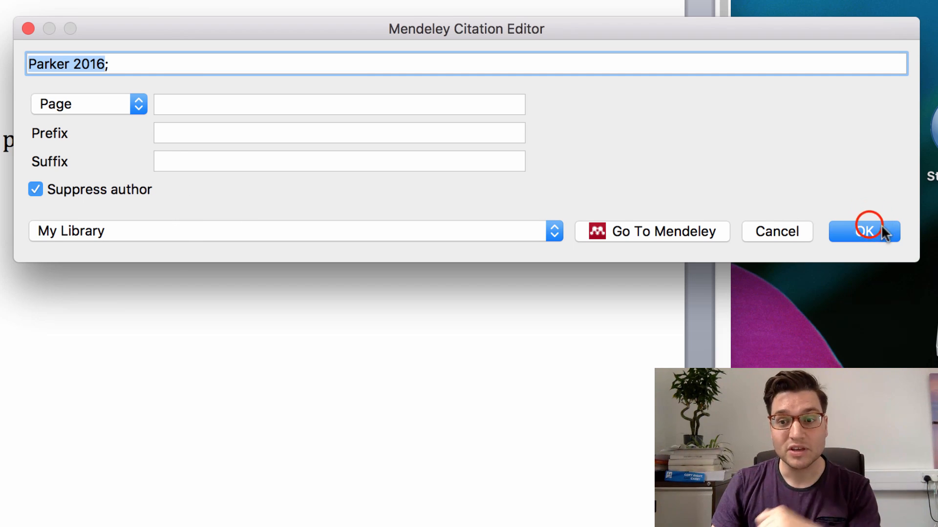
click(864, 232)
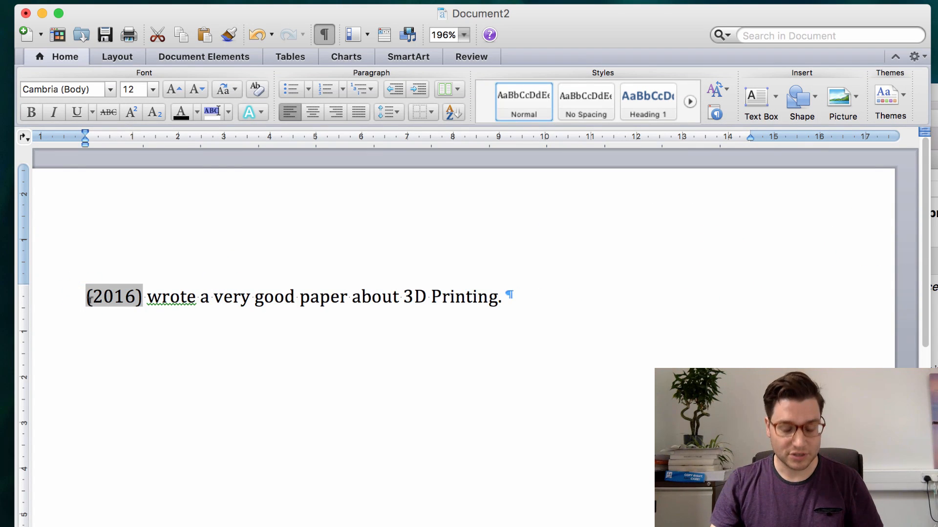
- Type 'Parker' before the (2016) citation and add a 'References' heading below
text(Parker)
text(References)
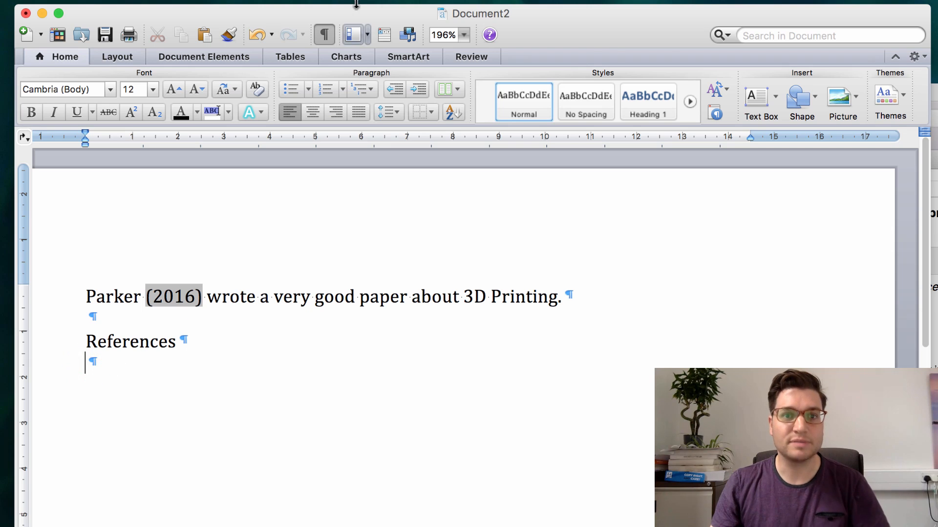
click(456, 9)
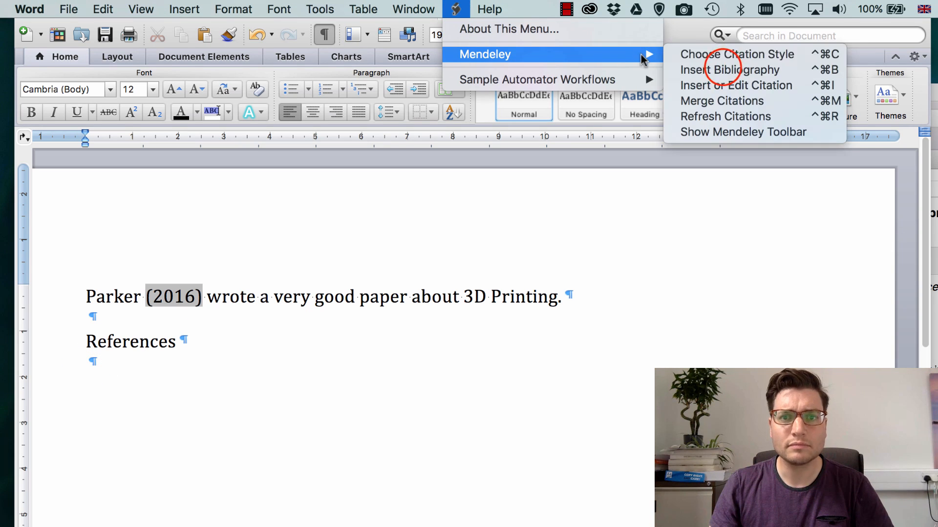